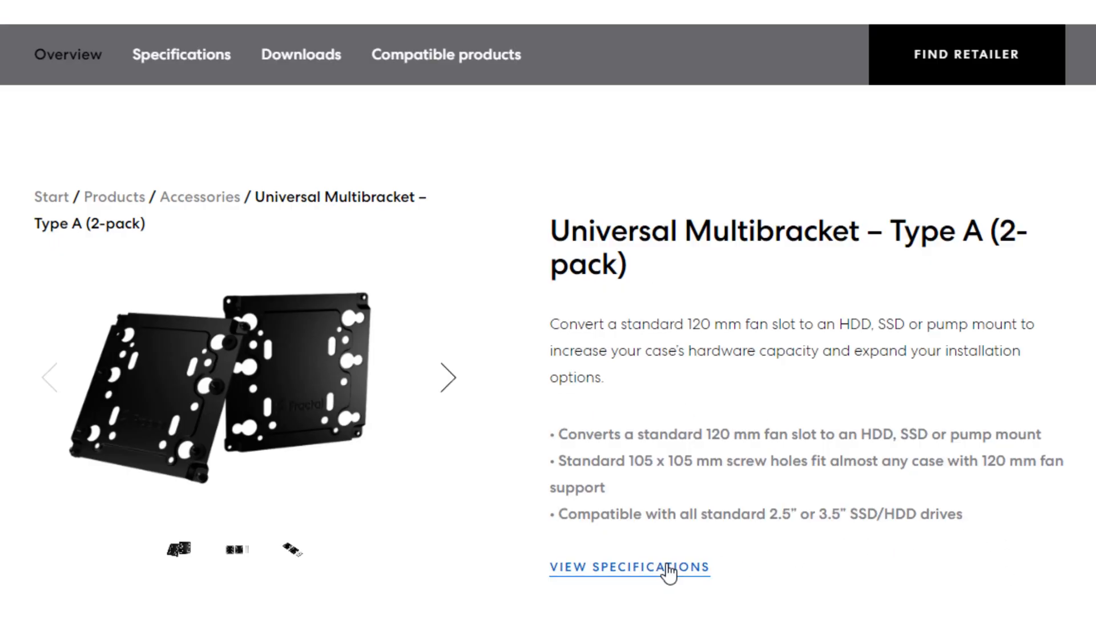
Step: View the Universal Multibracket – Type A specifications
{"action": "left_click", "coordinate": [628, 567]}
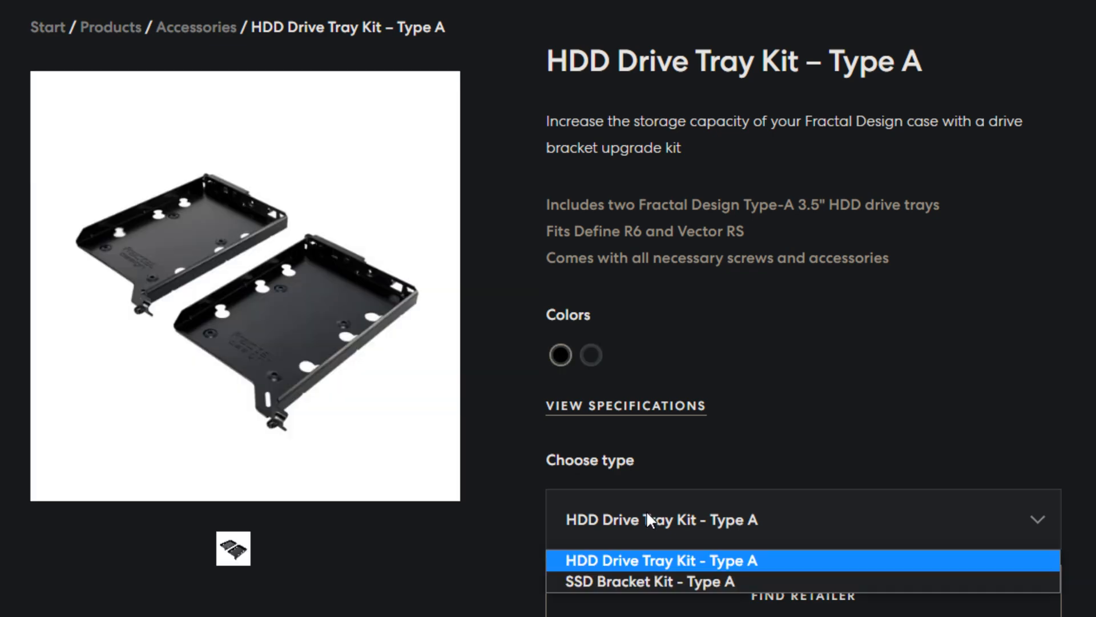
Step: Choose SSD Bracket Kit – Type A and show it in the white colour option
{"action": "left_click", "coordinate": [646, 580]}
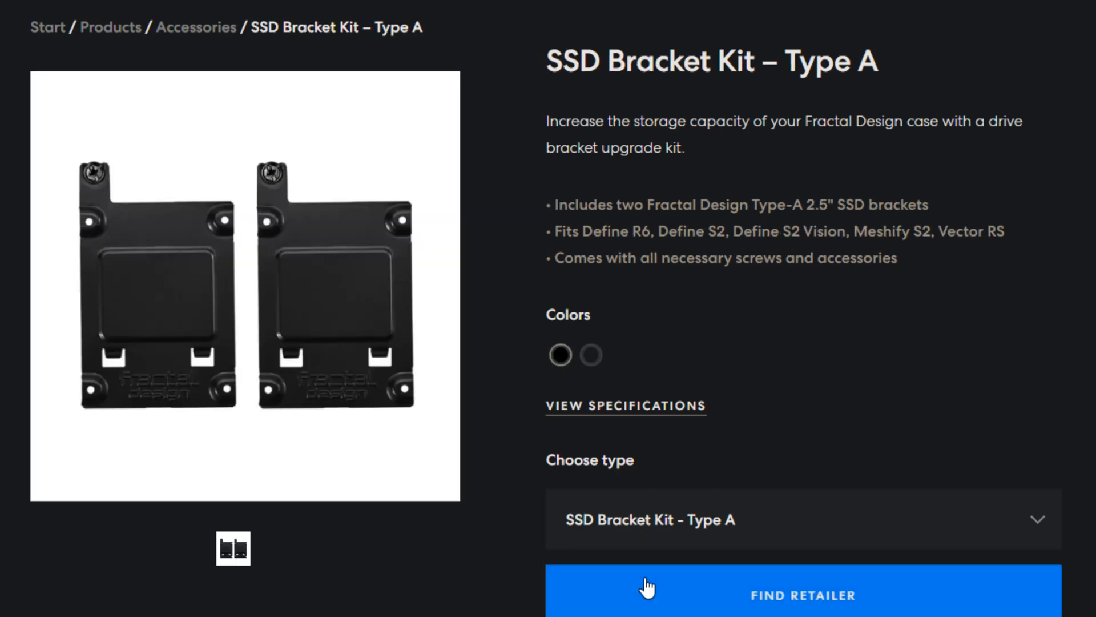
{"action": "left_click", "coordinate": [589, 355]}
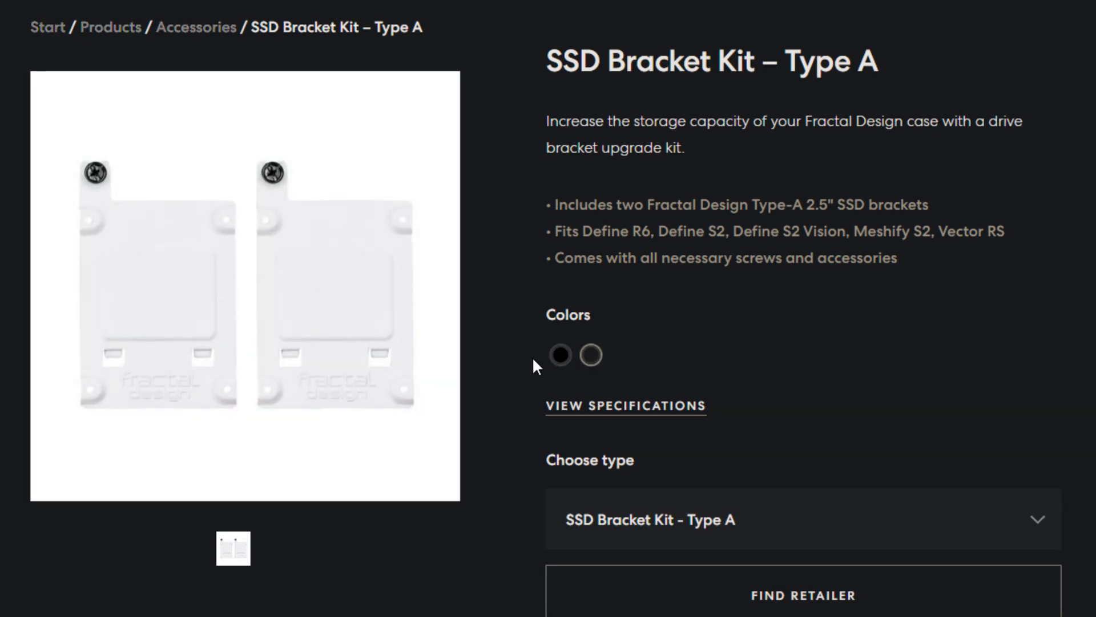
{"action": "left_click", "coordinate": [803, 519]}
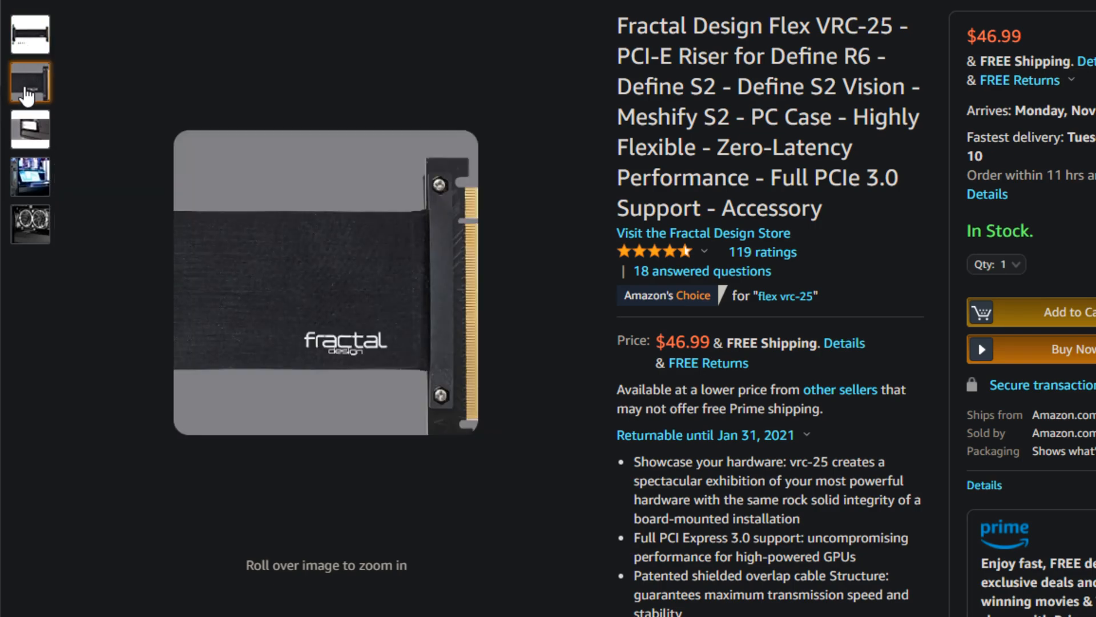
Step: Browse the product photos: riser installed, illuminated build, and the fifth image
{"action": "left_click", "coordinate": [29, 129]}
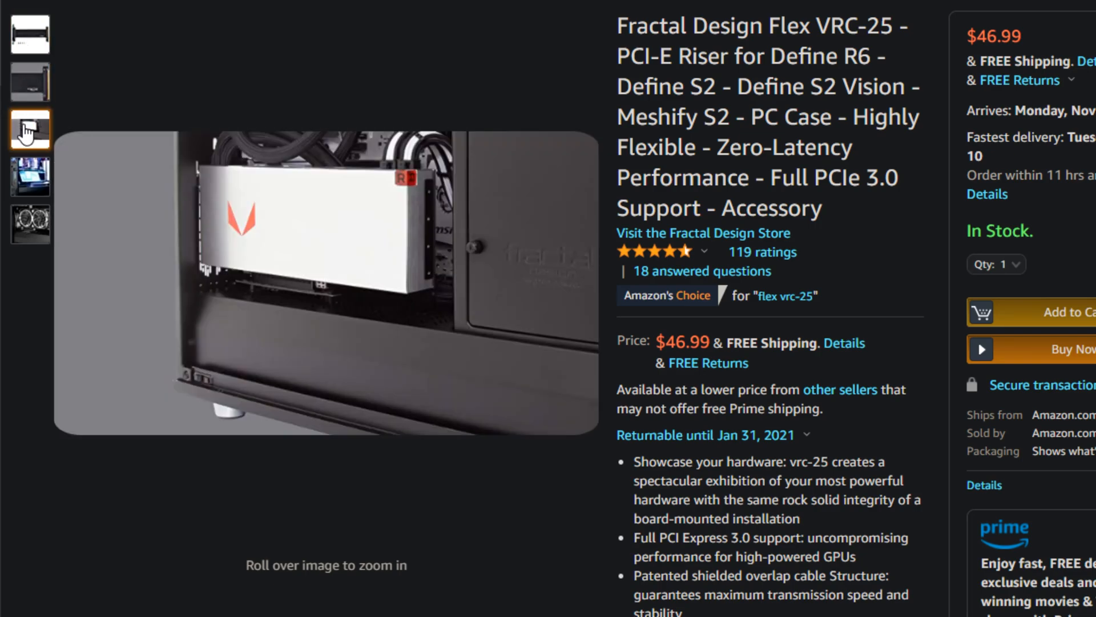
{"action": "left_click", "coordinate": [30, 177]}
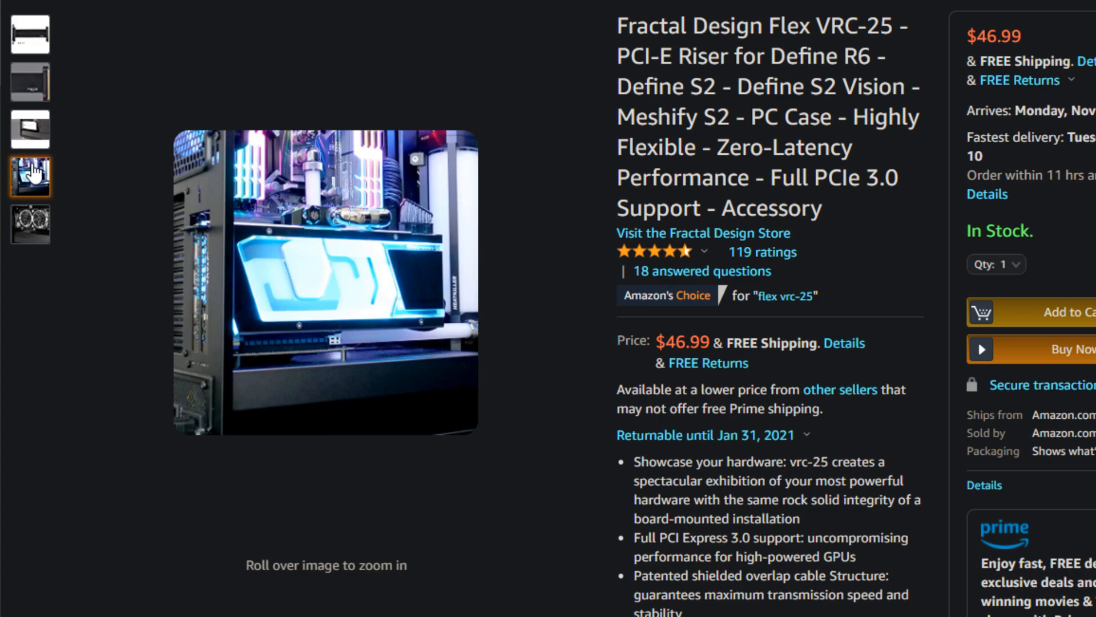
{"action": "left_click", "coordinate": [30, 225]}
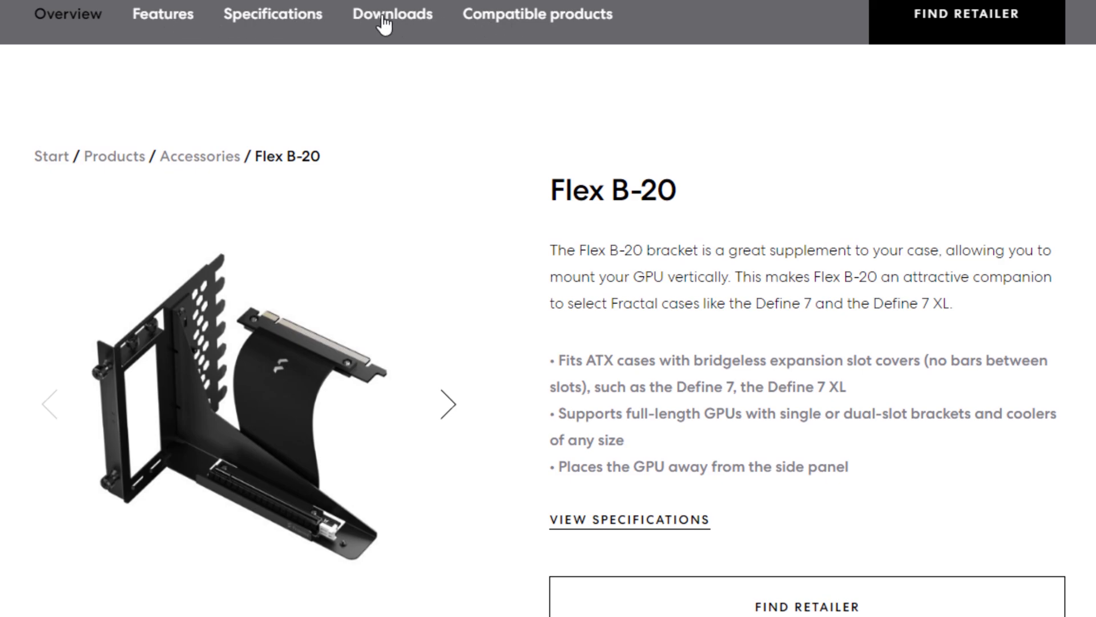
Step: Jump to Compatible products and reveal the Define 7 Light, Clear and XL cases
{"action": "left_click", "coordinate": [537, 14]}
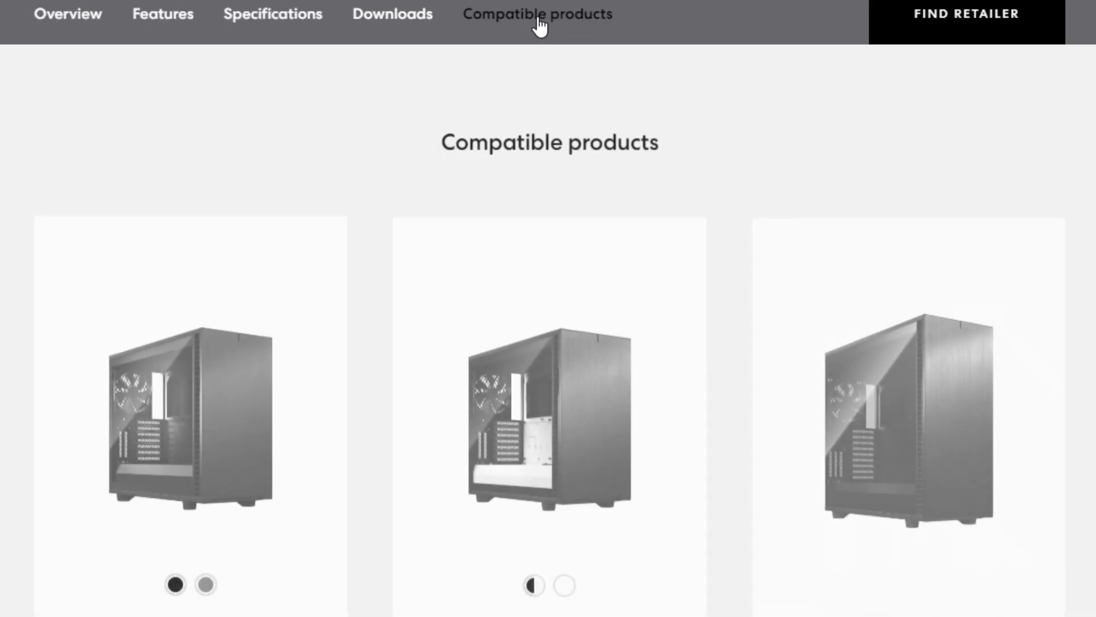
{"action": "scroll", "scroll_direction": "down", "scroll_amount": 3}
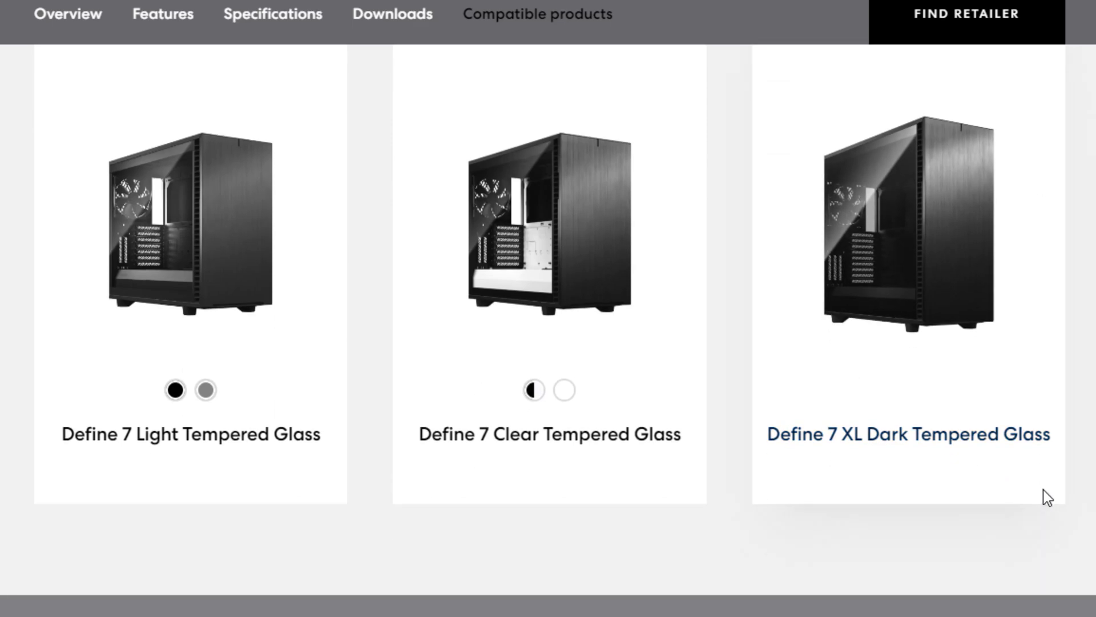
{"action": "scroll", "scroll_direction": "down", "scroll_amount": 3}
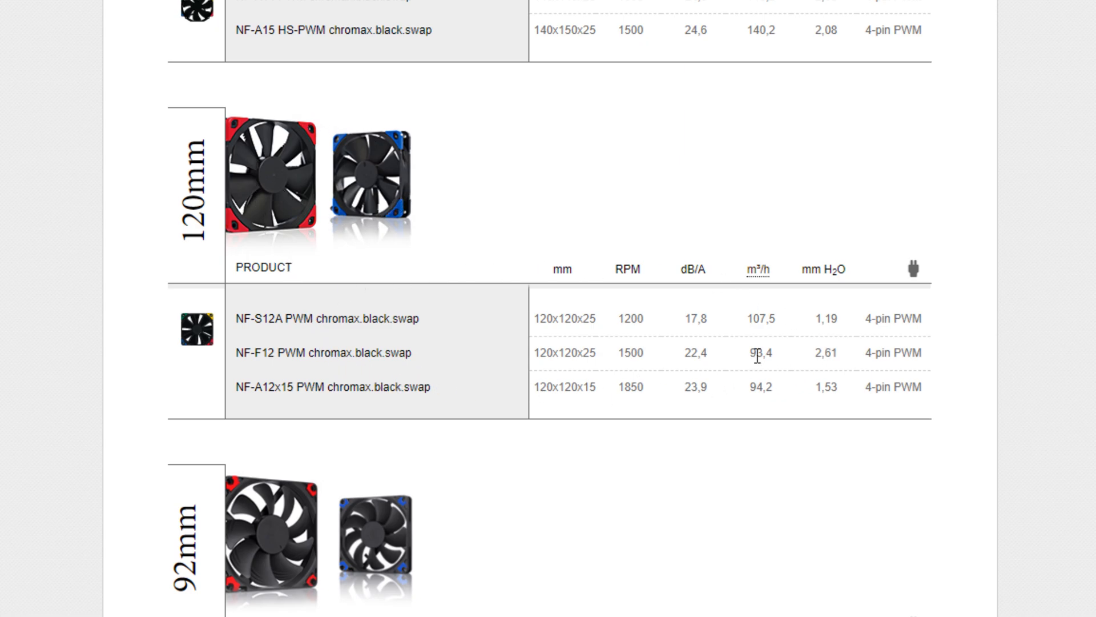
Step: Highlight the NF-F12 PWM chromax.black.swap fan's 1500 RPM value in the 120mm table
{"action": "double_click", "coordinate": [628, 353]}
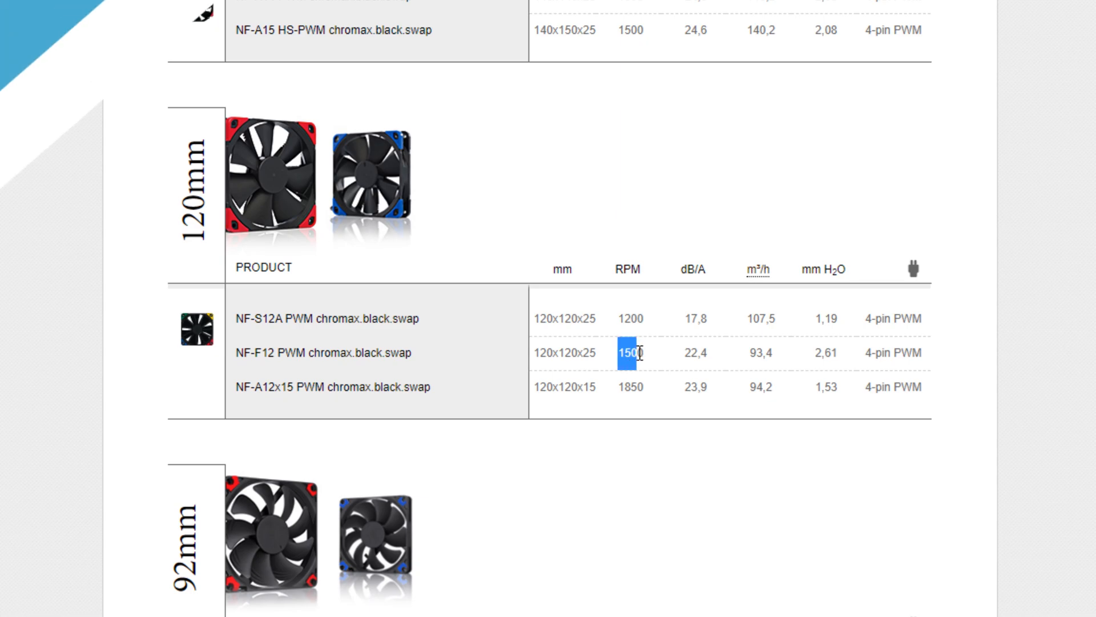